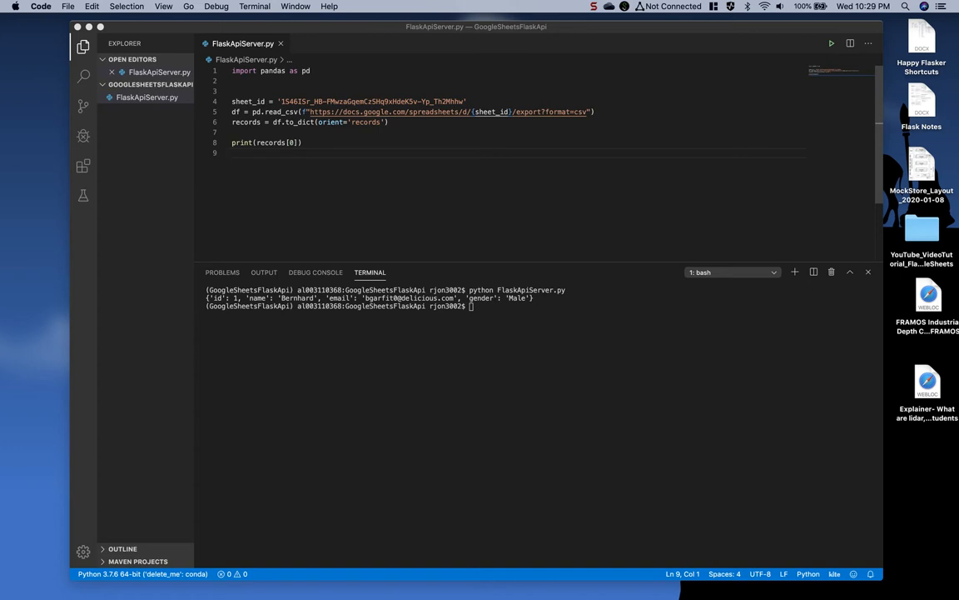
mouse_move(330, 70)
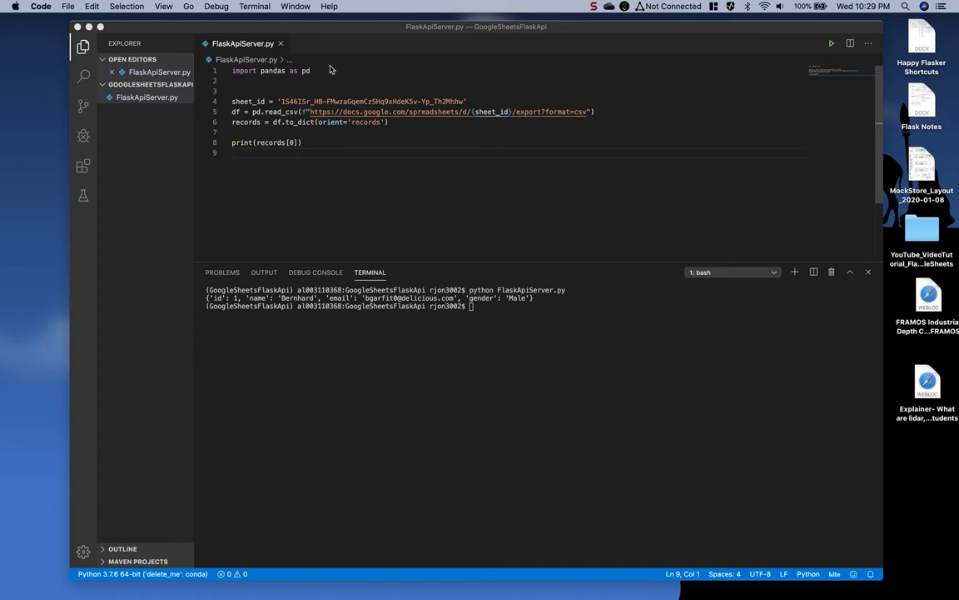
Add 'from flask import Flask, render_template' on a new line below the pandas import.
left_click(309, 70)
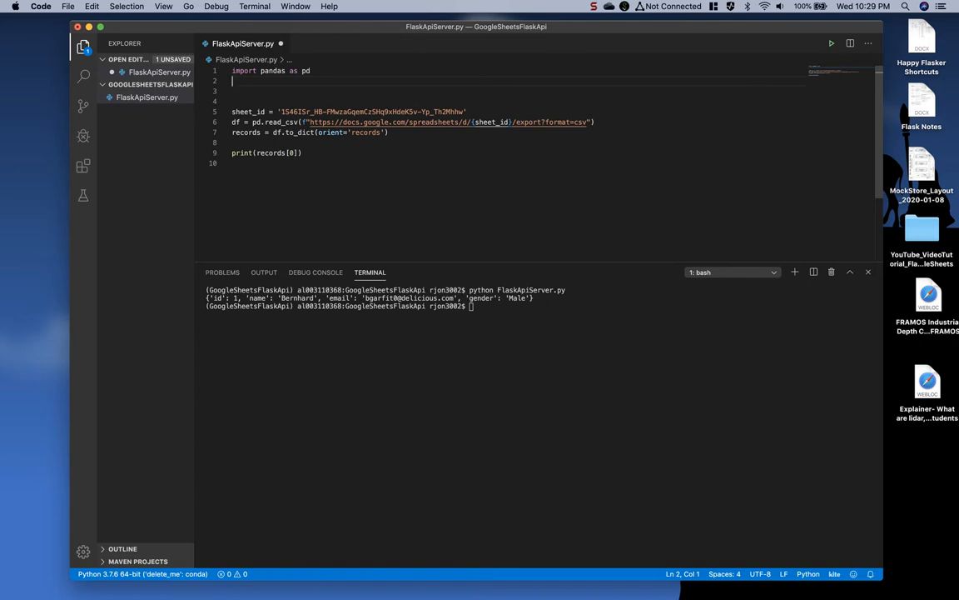
type("from flask import")
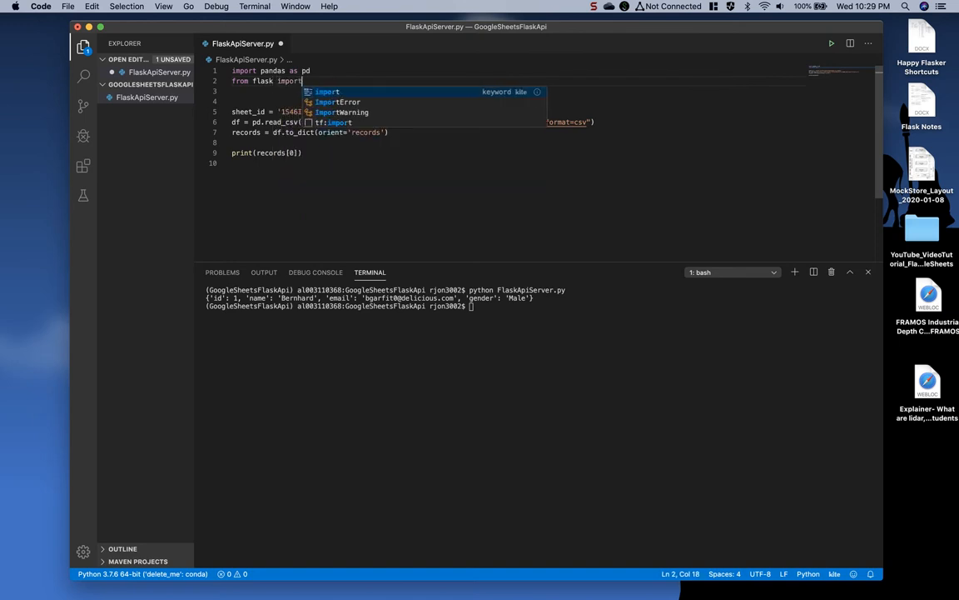
type("Flask")
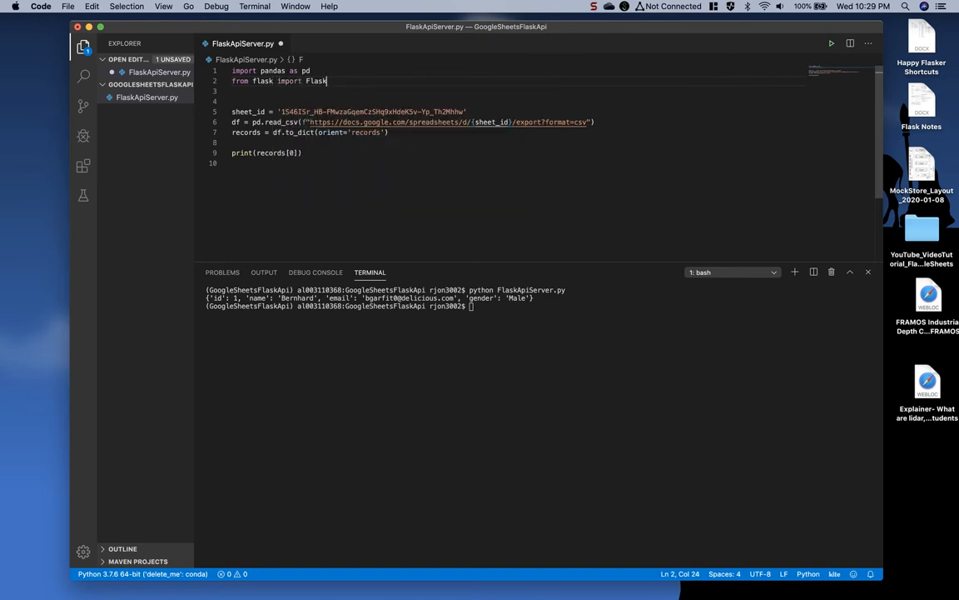
type(",")
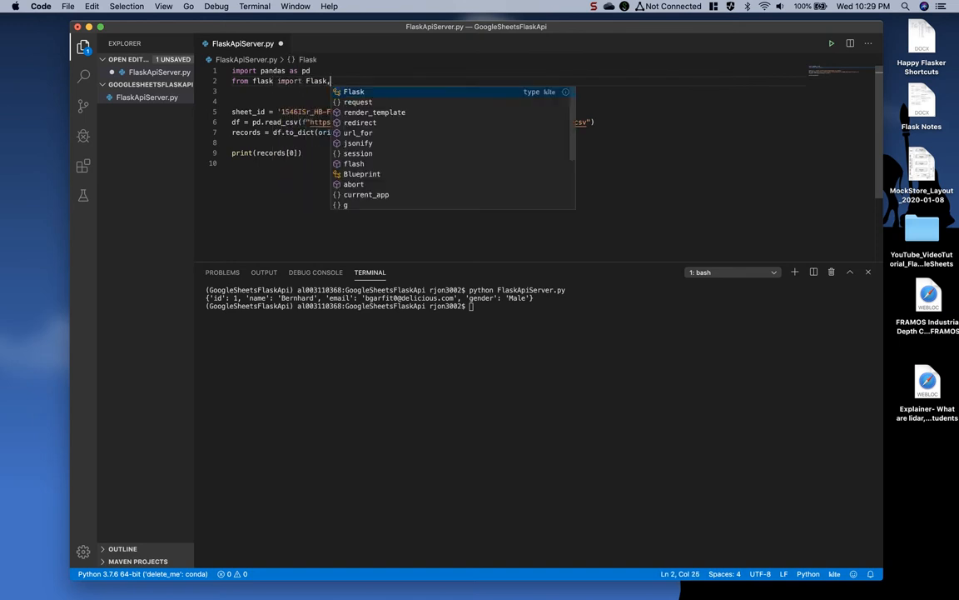
type("render_template")
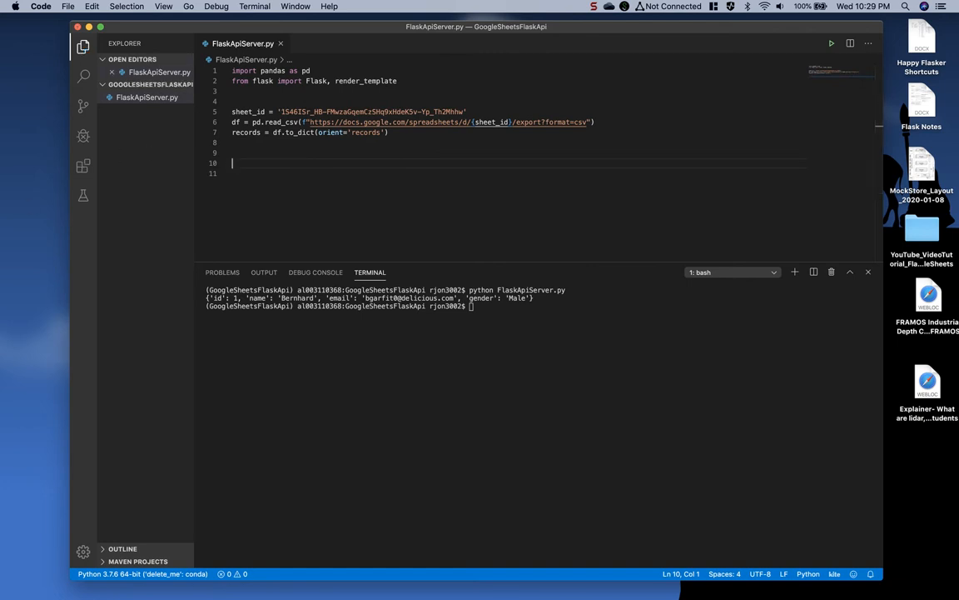
Write the '# Instantiate new Flask Application Object' comment and 'app = Flask(__name__)'.
key("backspace")
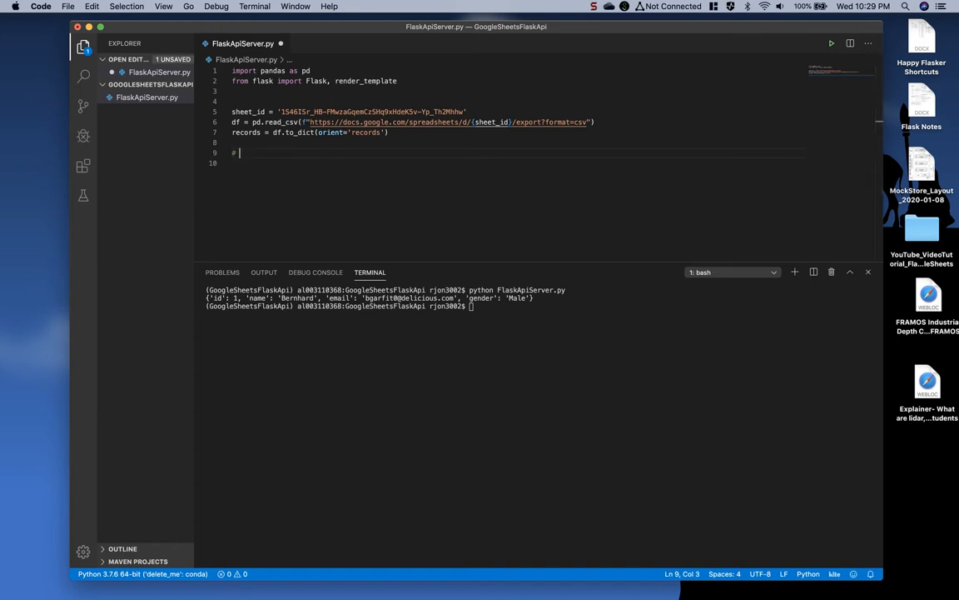
type("instantiate new Flask Application Object")
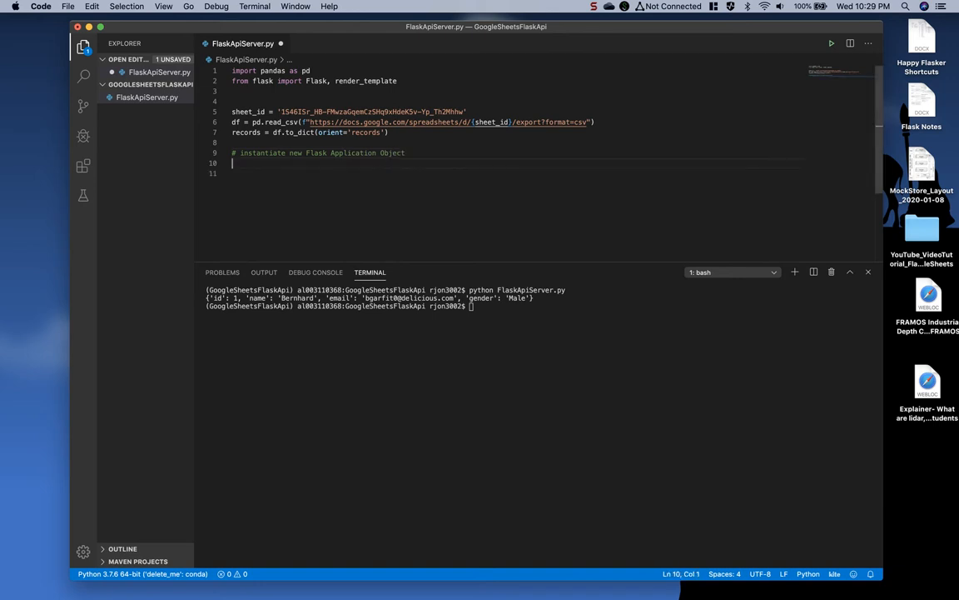
type("app")
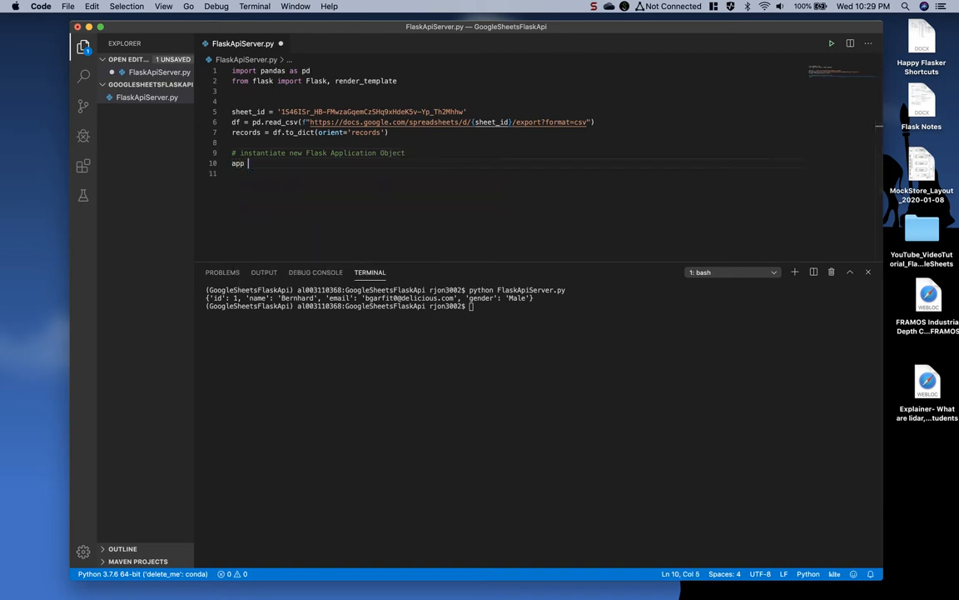
type("=")
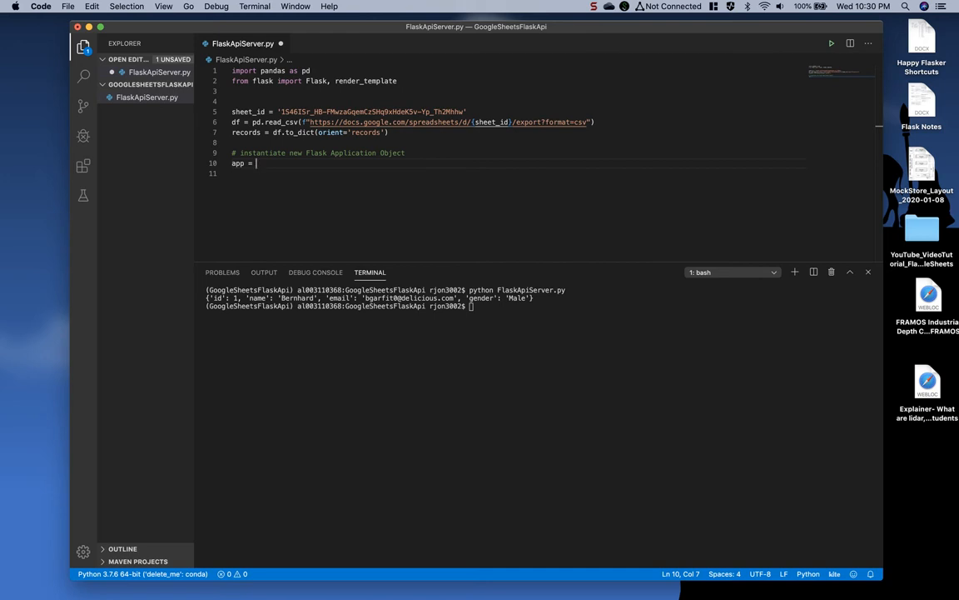
type("Flask")
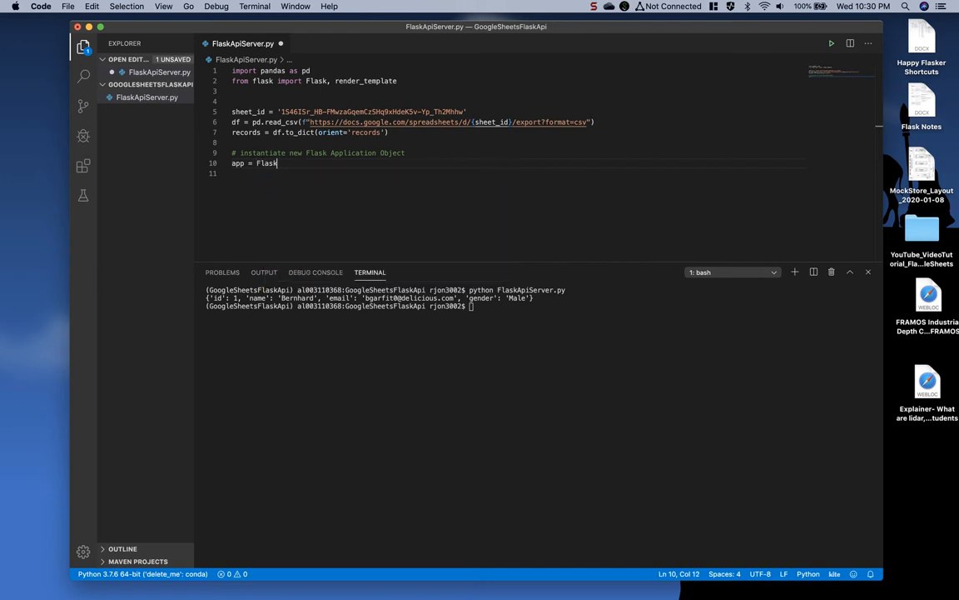
type("(__name__")
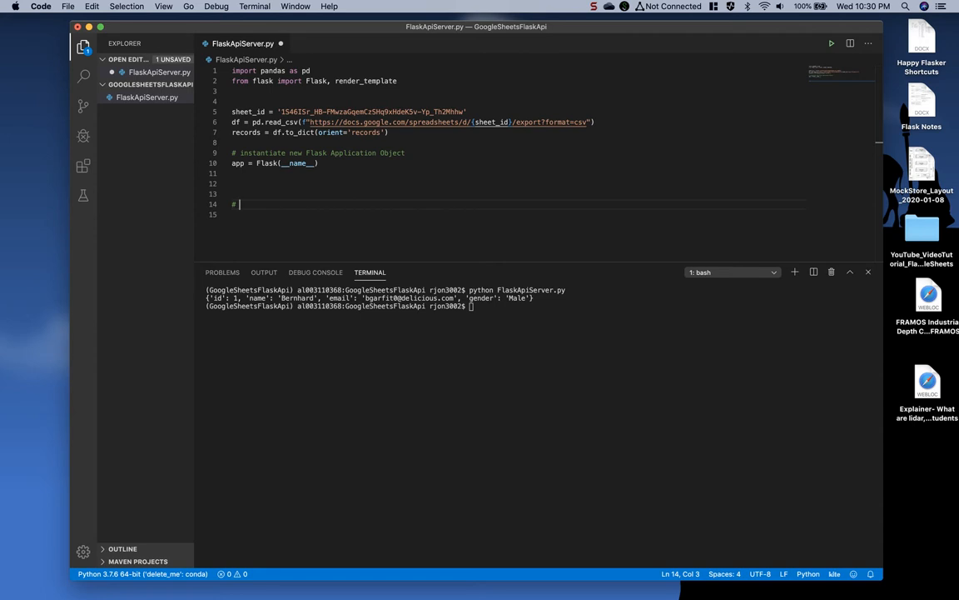
type("Routes -")
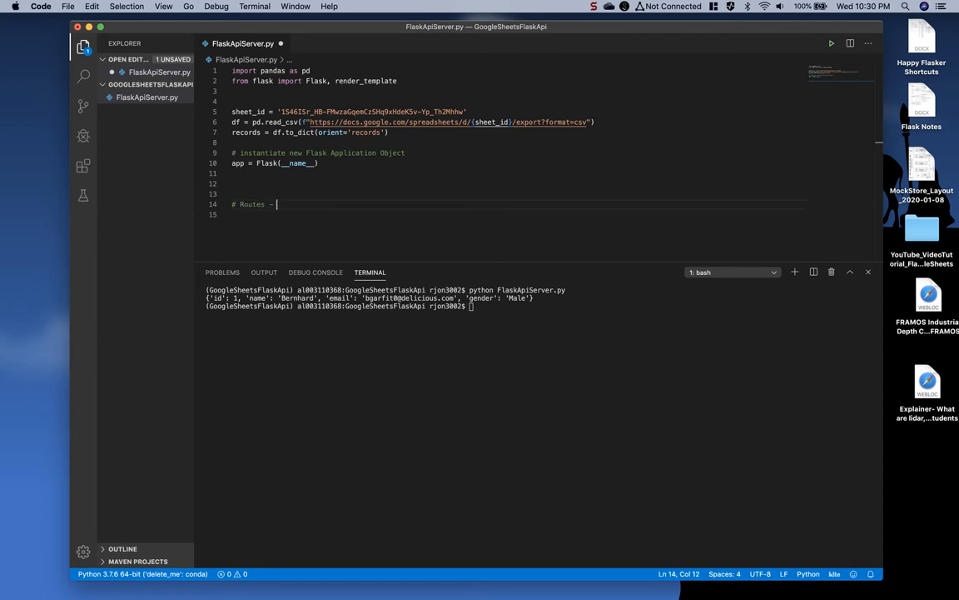
type("Pages")
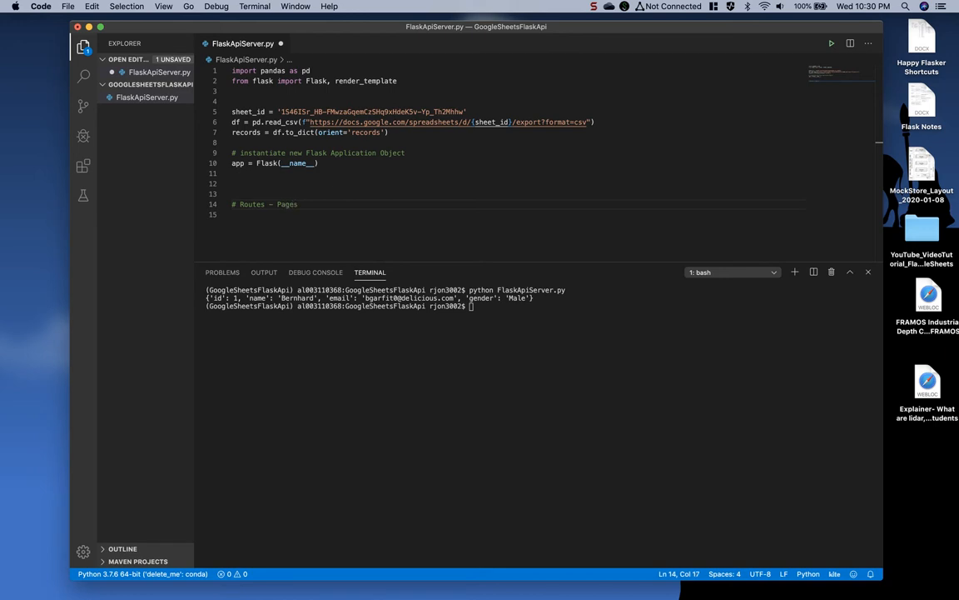
key("enter")
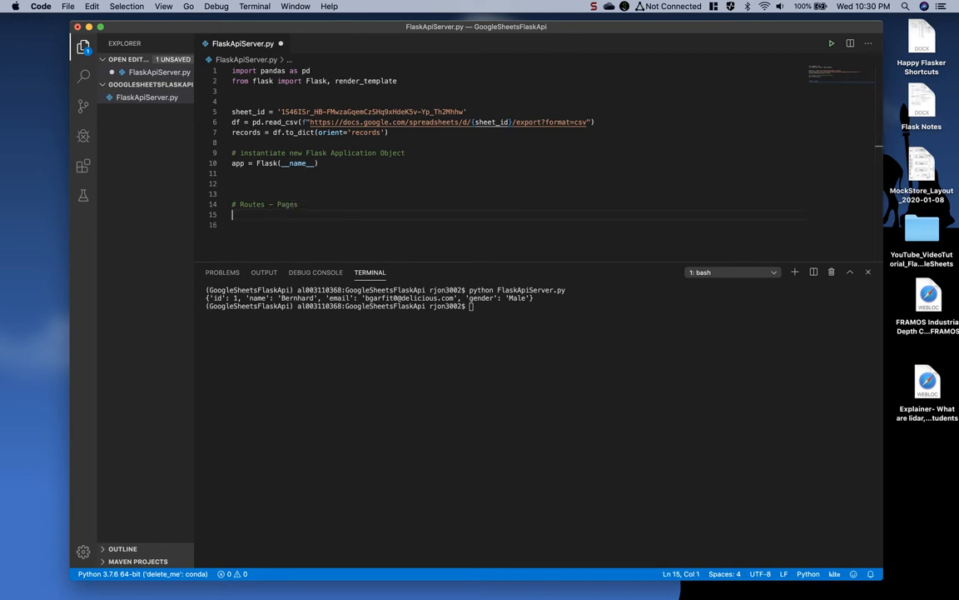
type("@app")
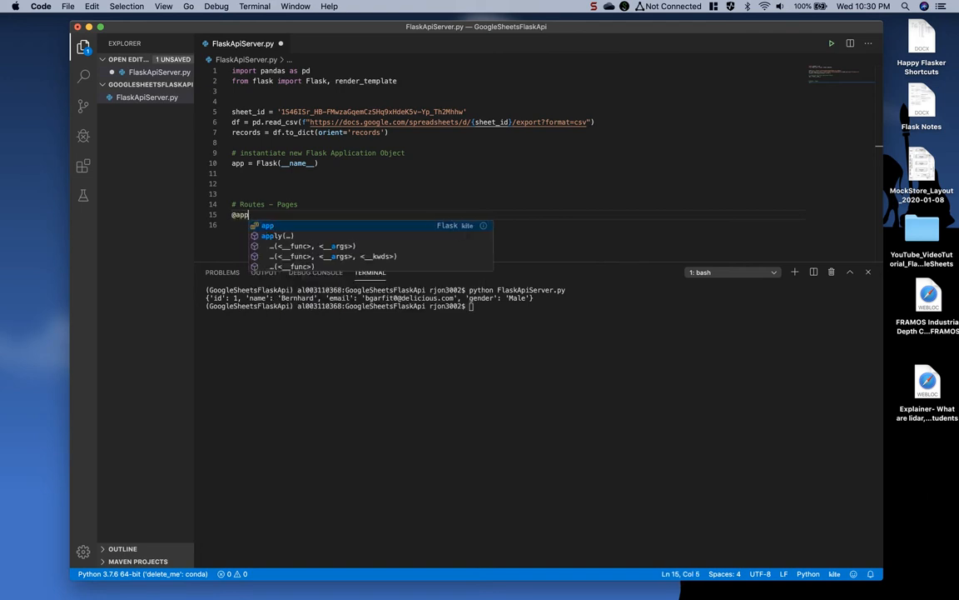
type(".route(")
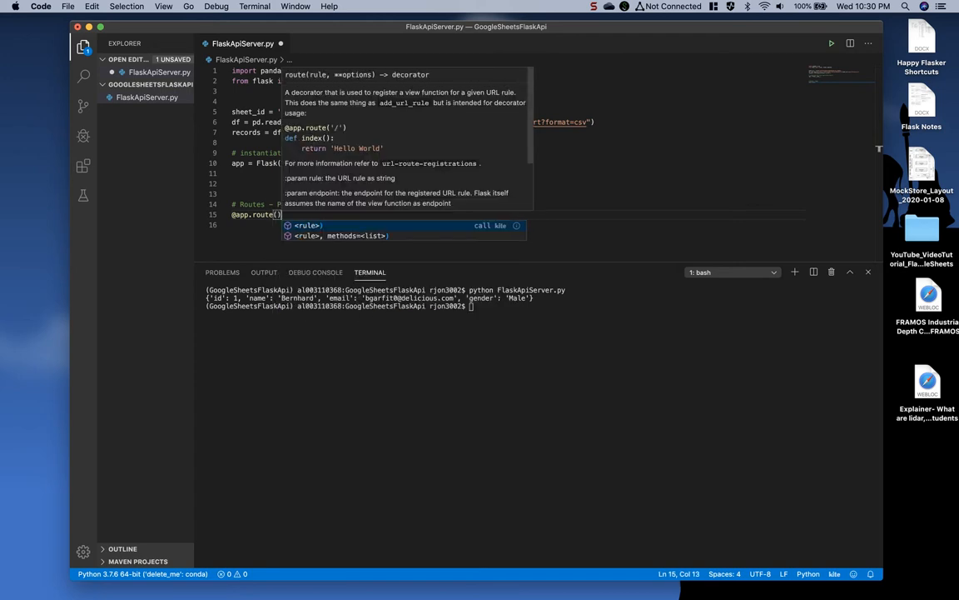
type("'/")
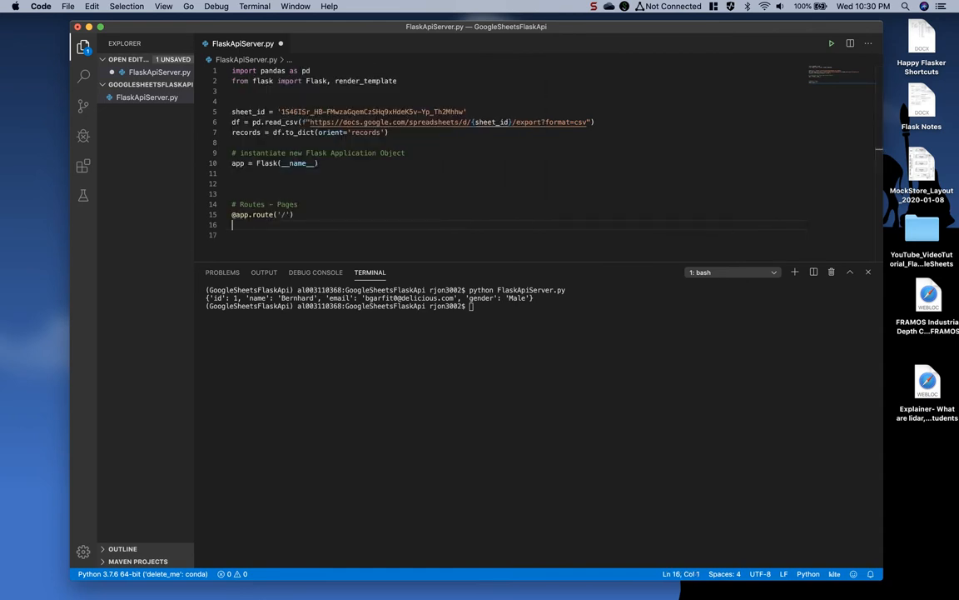
Define index() returning render_template('index.html').
type("def")
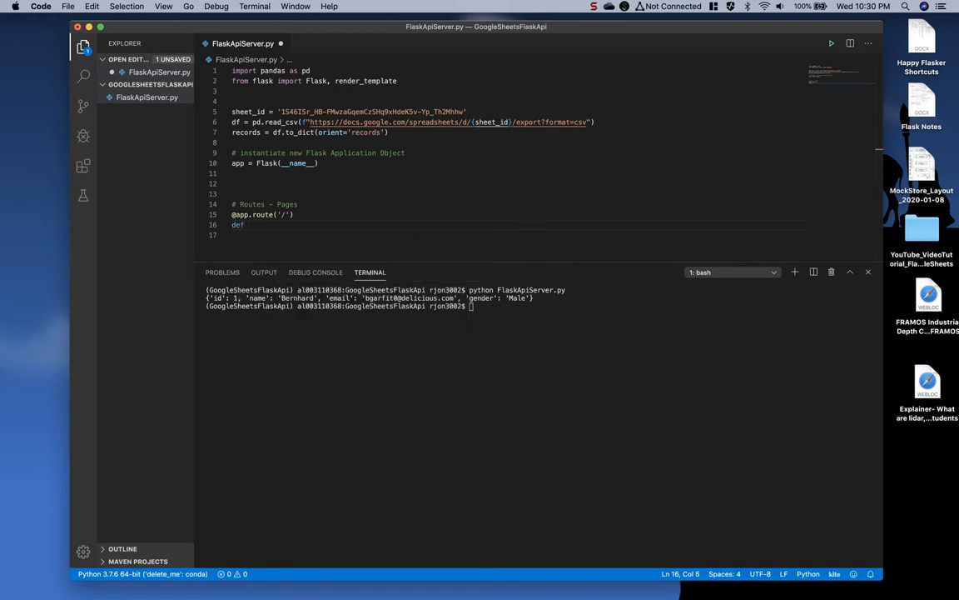
type("index():")
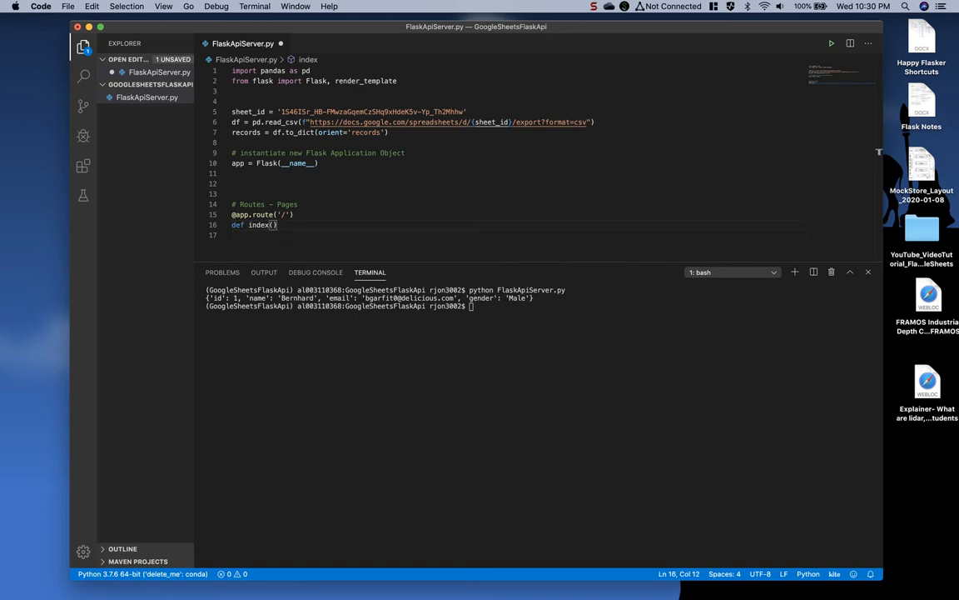
type("return render_template(")
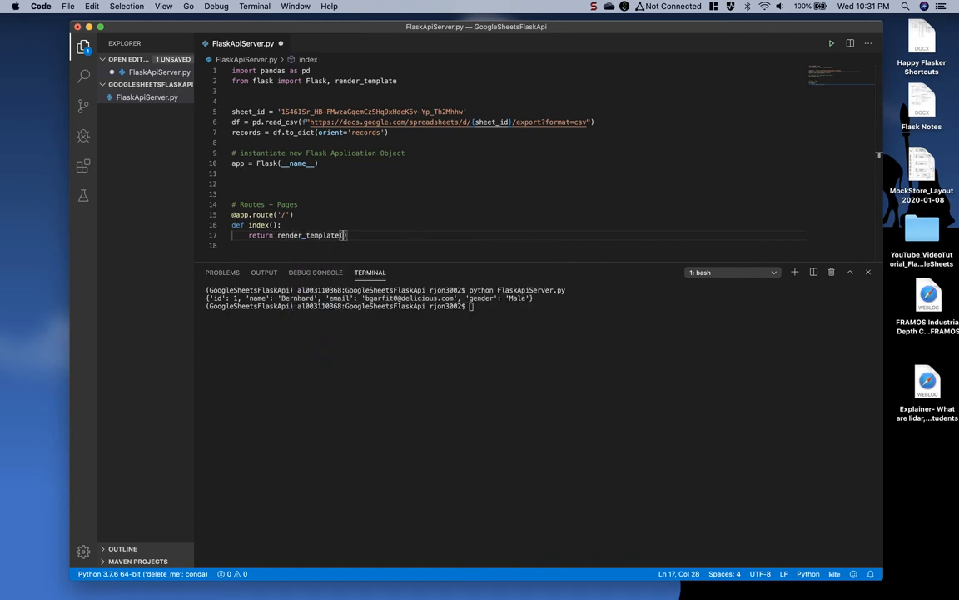
type("''")
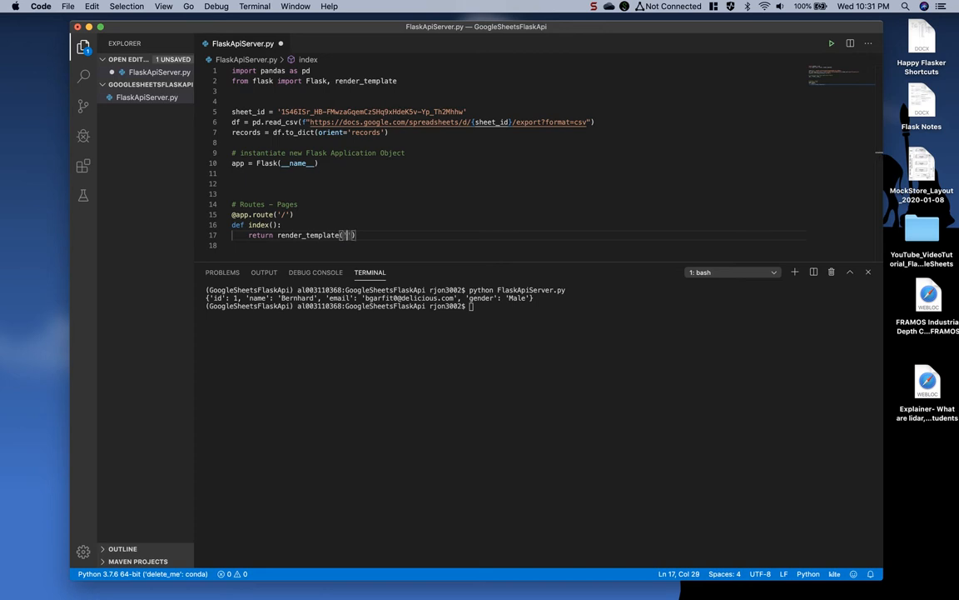
type("index.html")
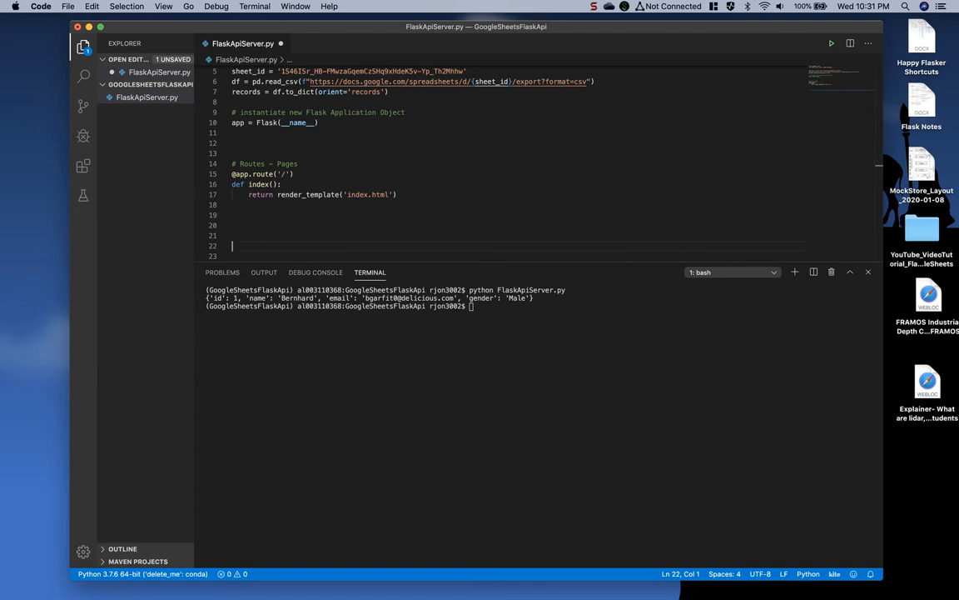
Write the if __name__ == '__main__' block calling app.run(host='127.0.0.1', port=5000).
type("m")
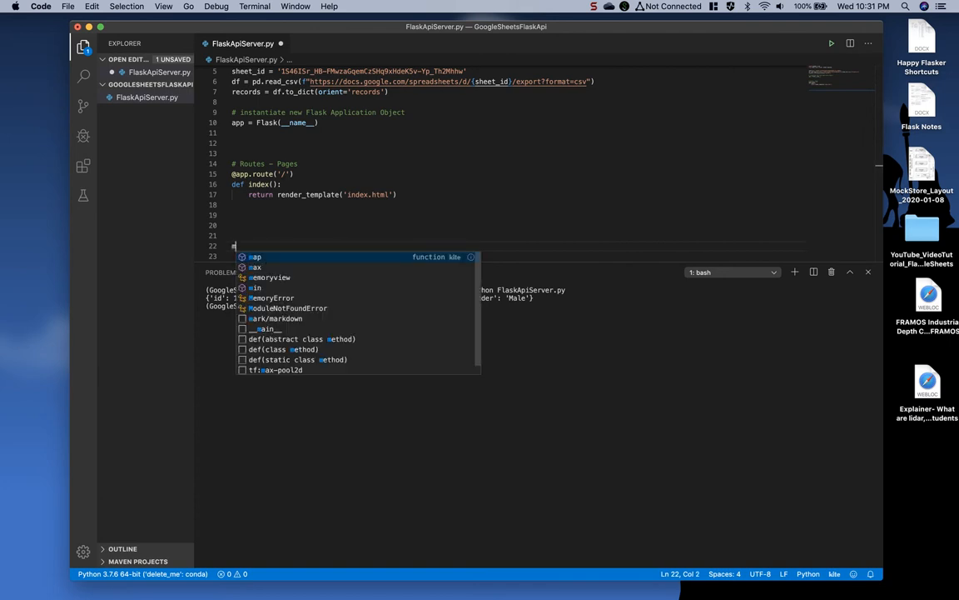
type("ain__\":")
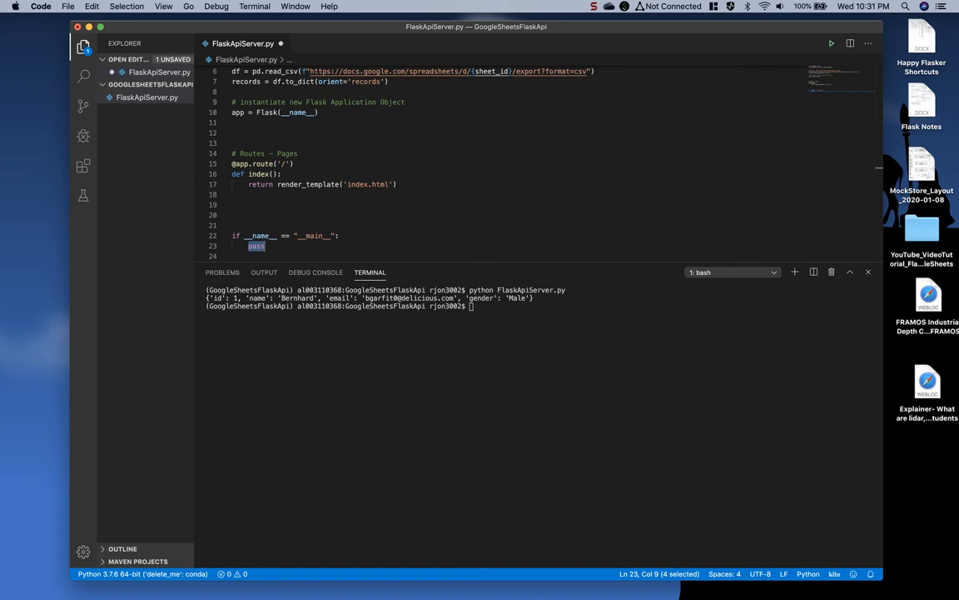
type("app")
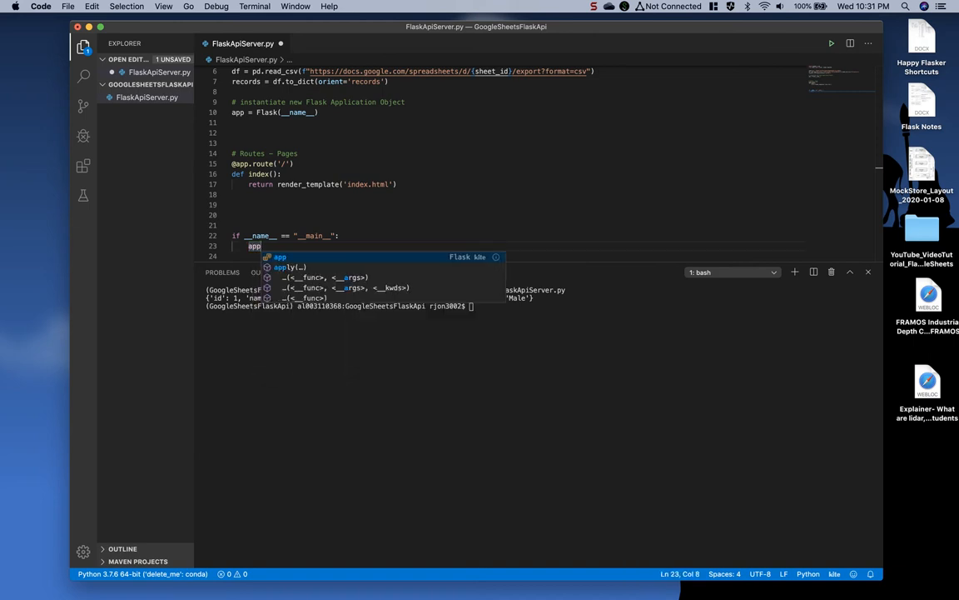
type(".run")
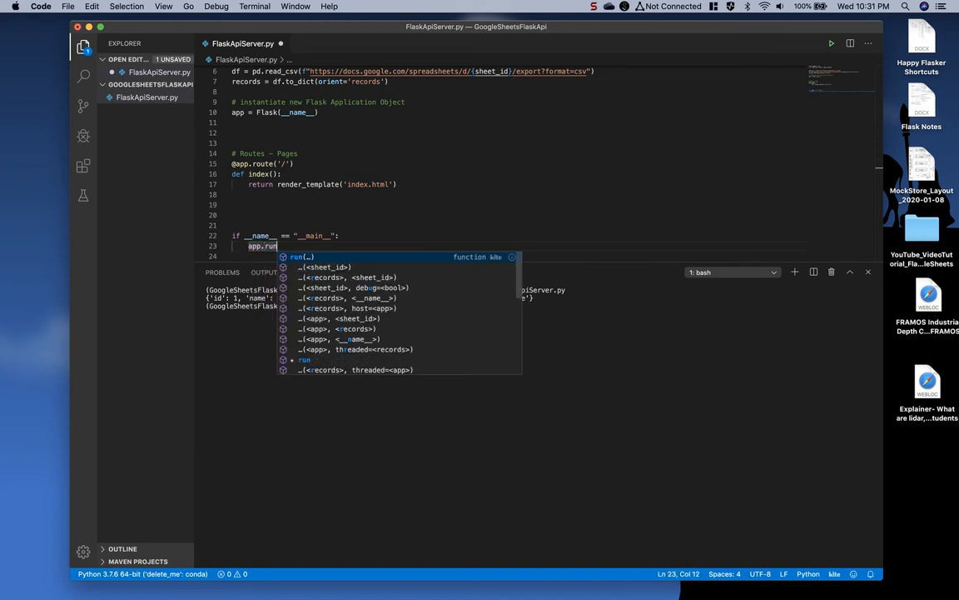
type("(")
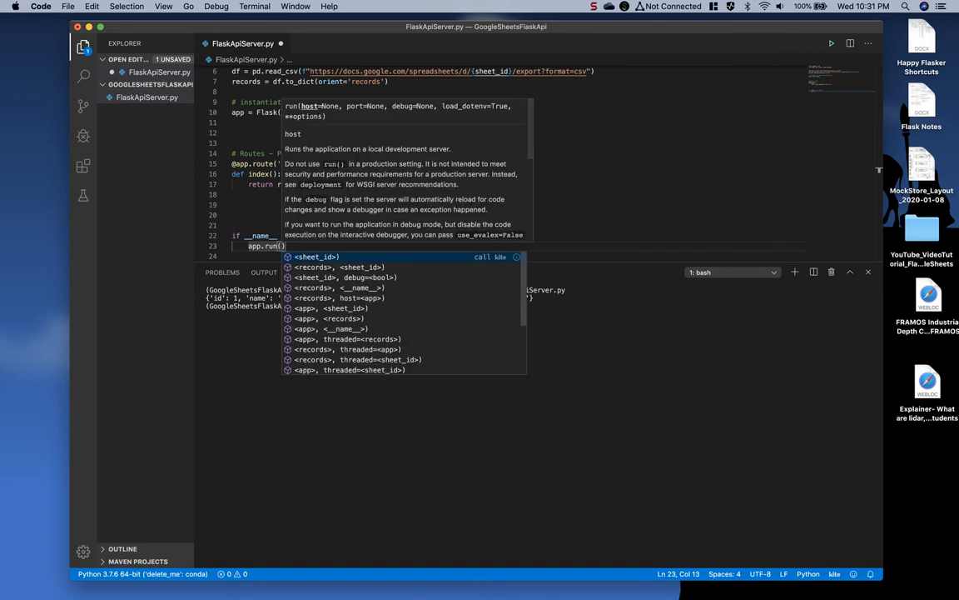
type("host='127.0.0.1")
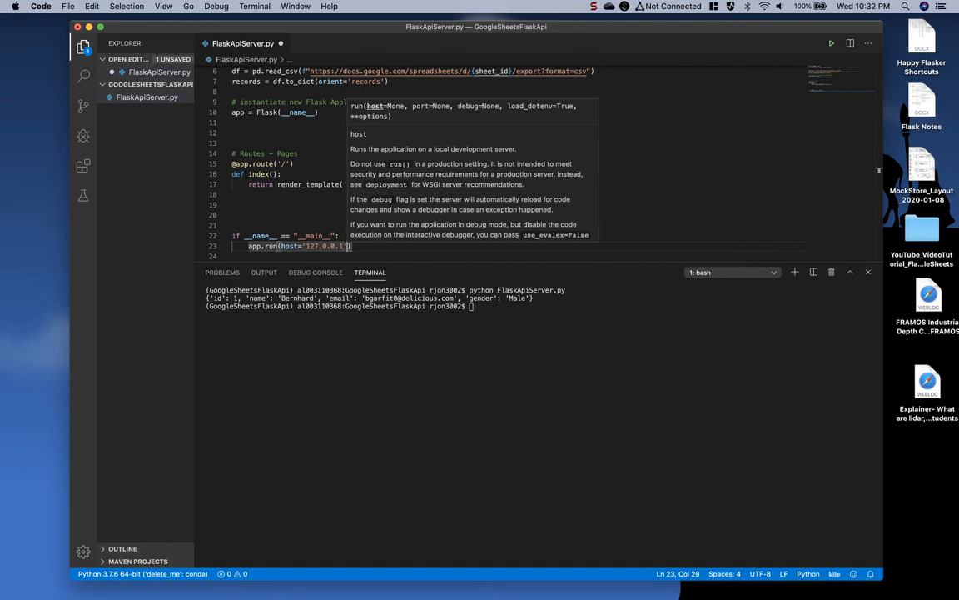
type(", port")
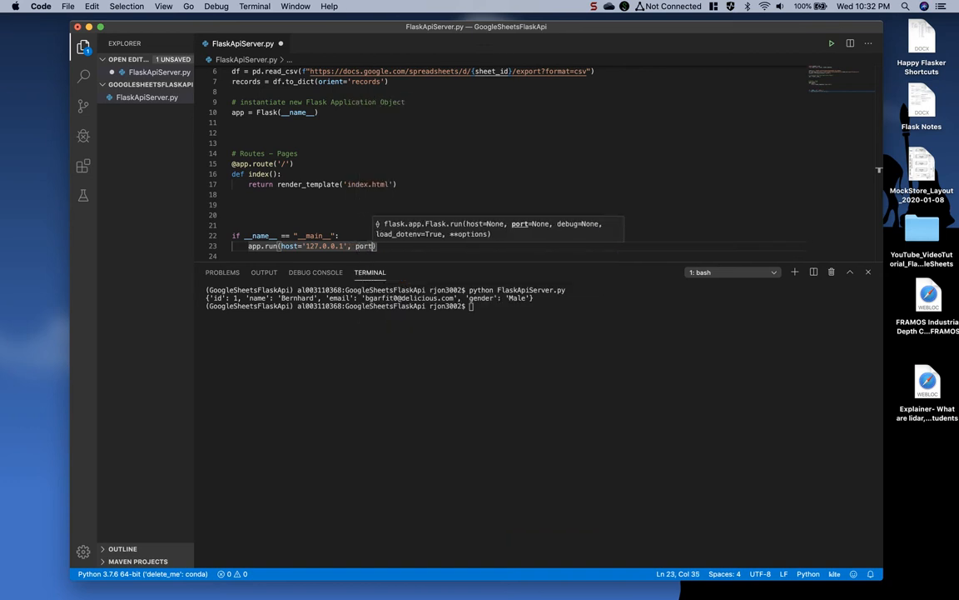
type("5")
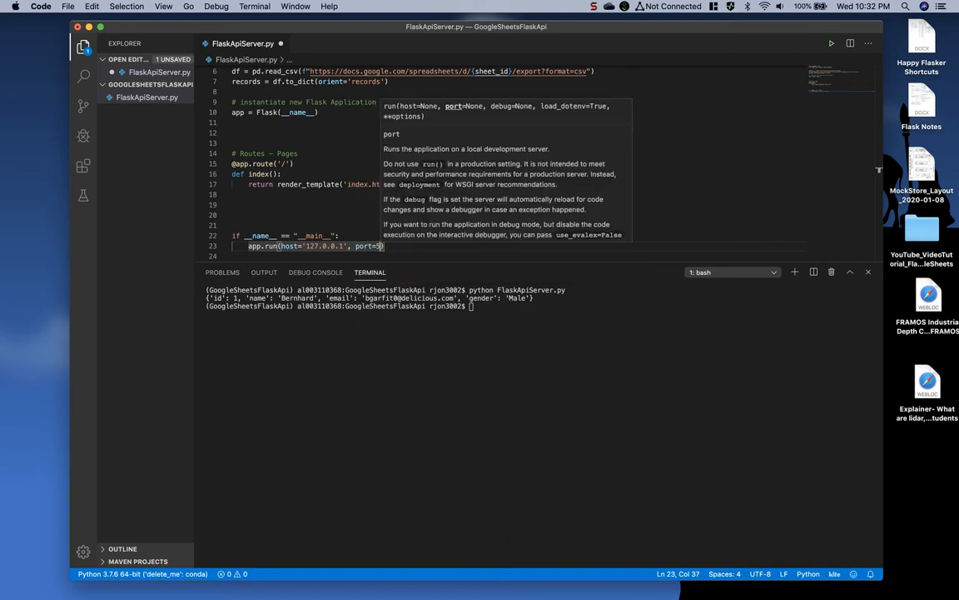
type("000, debug=True")
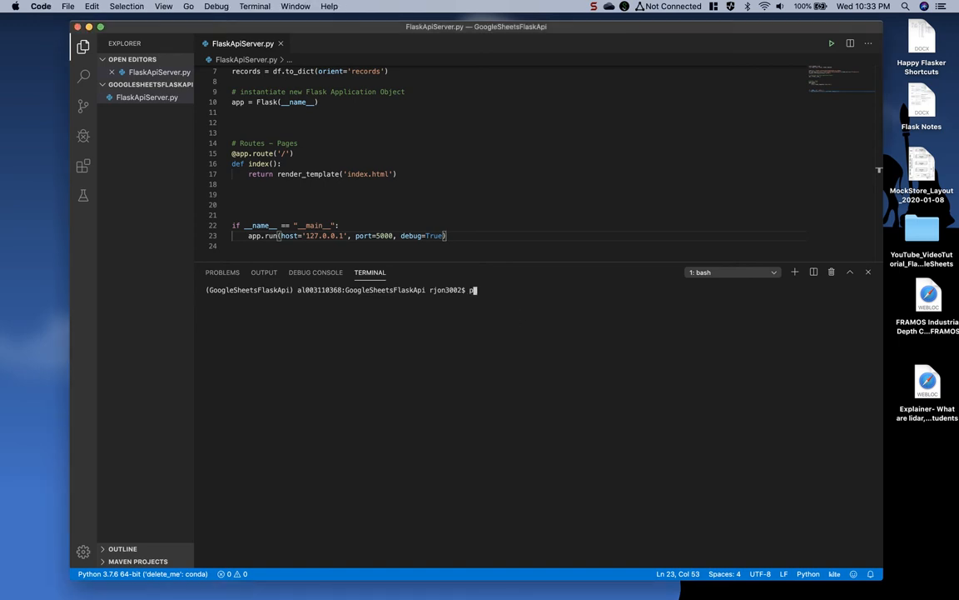
Run 'python FlaskApiServer.py' in the terminal to start the Flask development server.
type("ython FlaskApiServer.py")
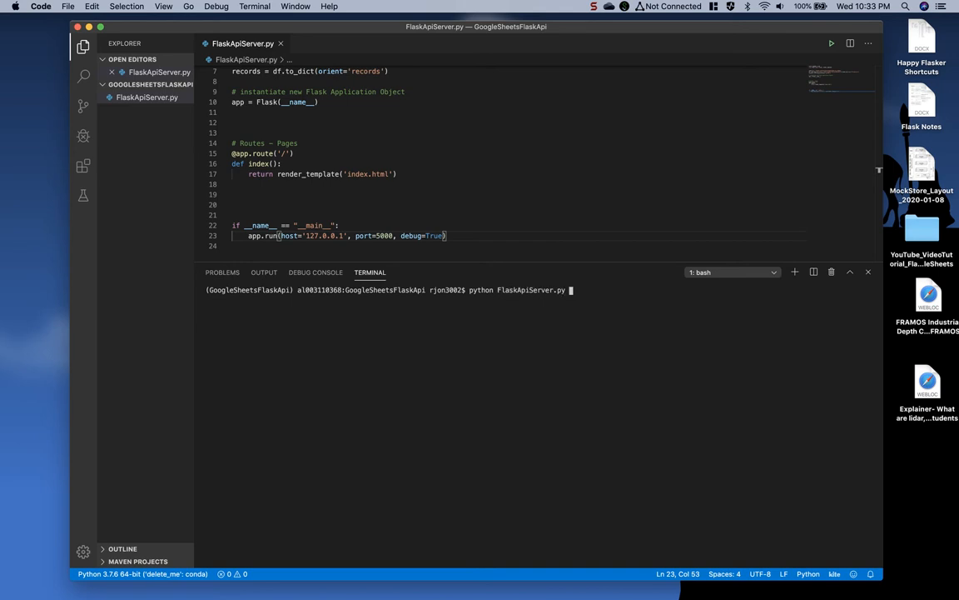
key("Return")
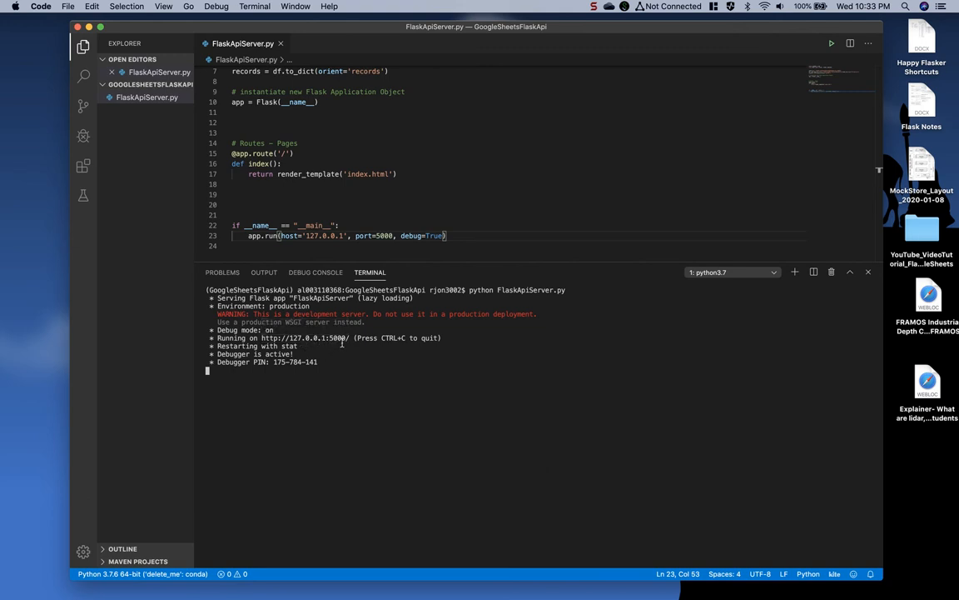
mouse_move(308, 337)
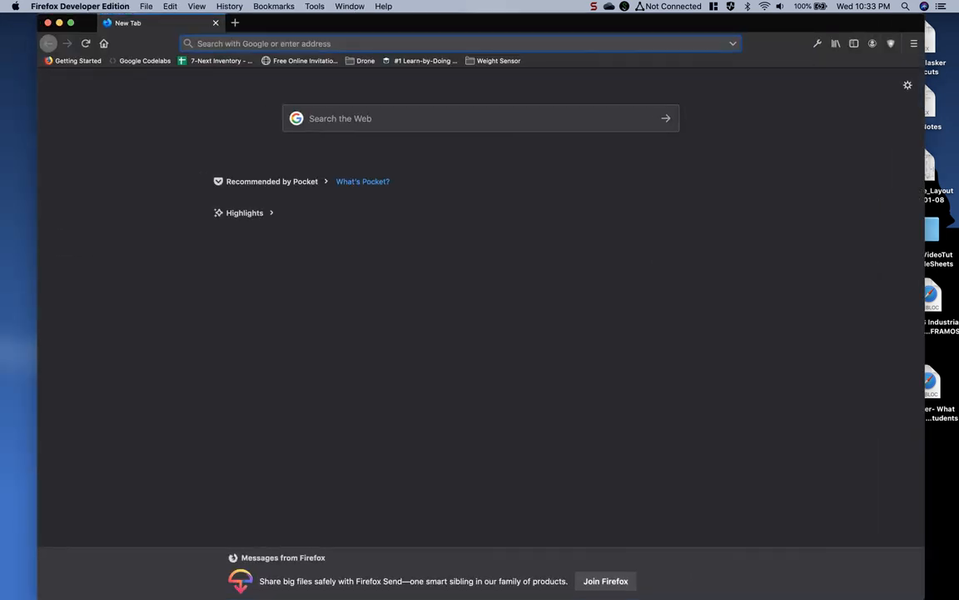
Visit 127.0.0.1:5000/ in Firefox, which raises a TemplateNotFound error for index.html.
type("127.0.0.1:5000/")
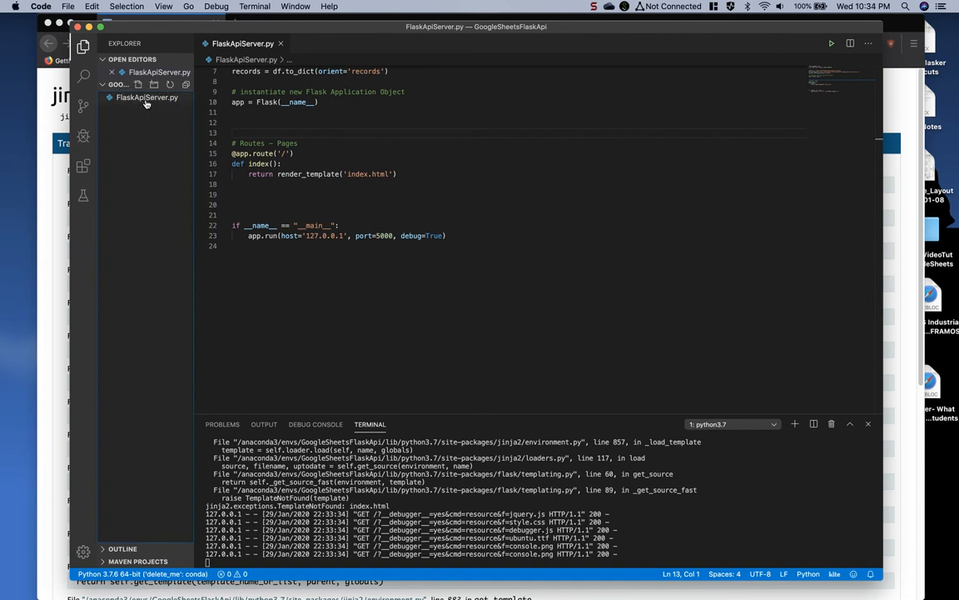
mouse_move(175, 102)
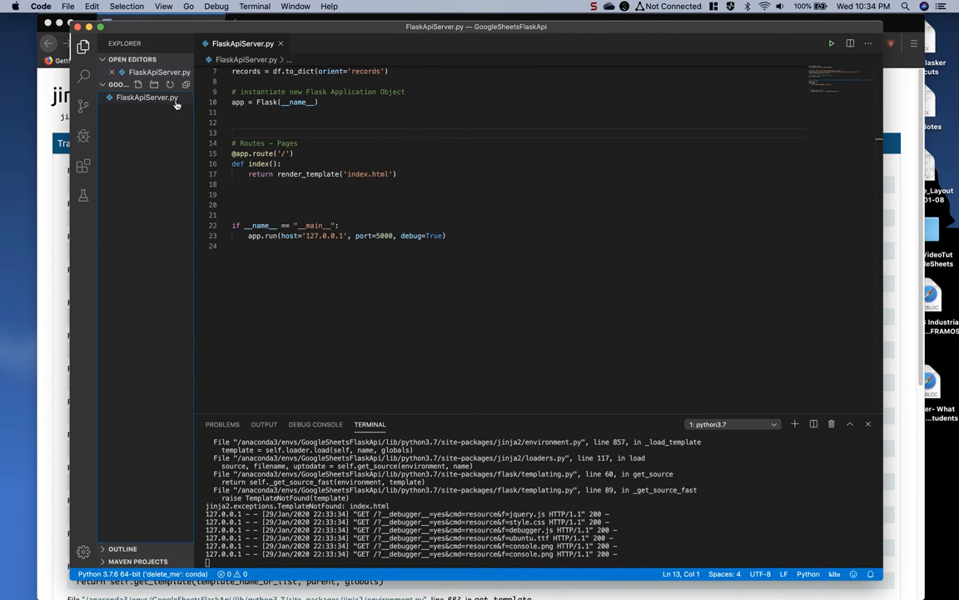
mouse_move(154, 86)
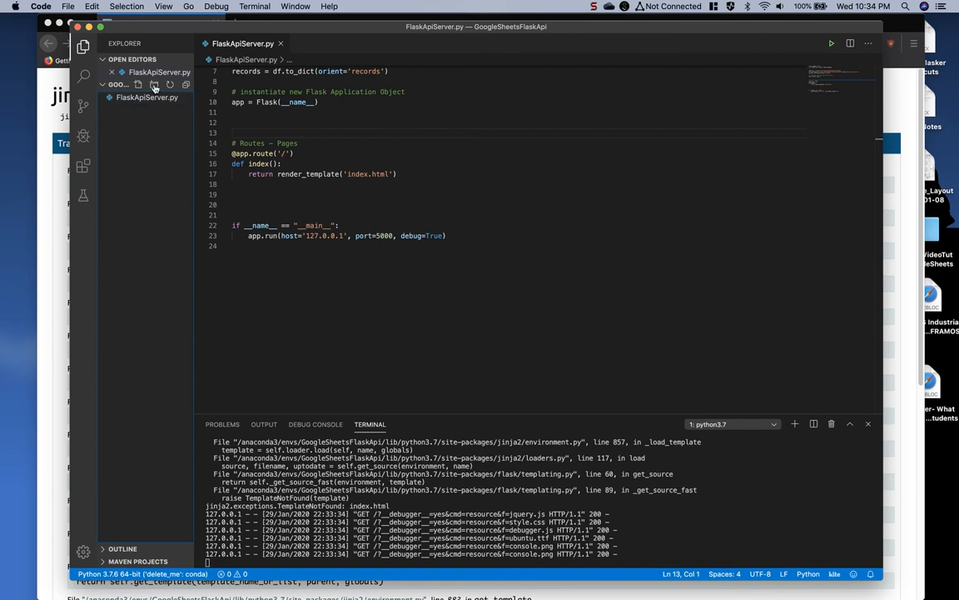
Create a templates folder and a new index.html file inside it.
left_click(153, 83)
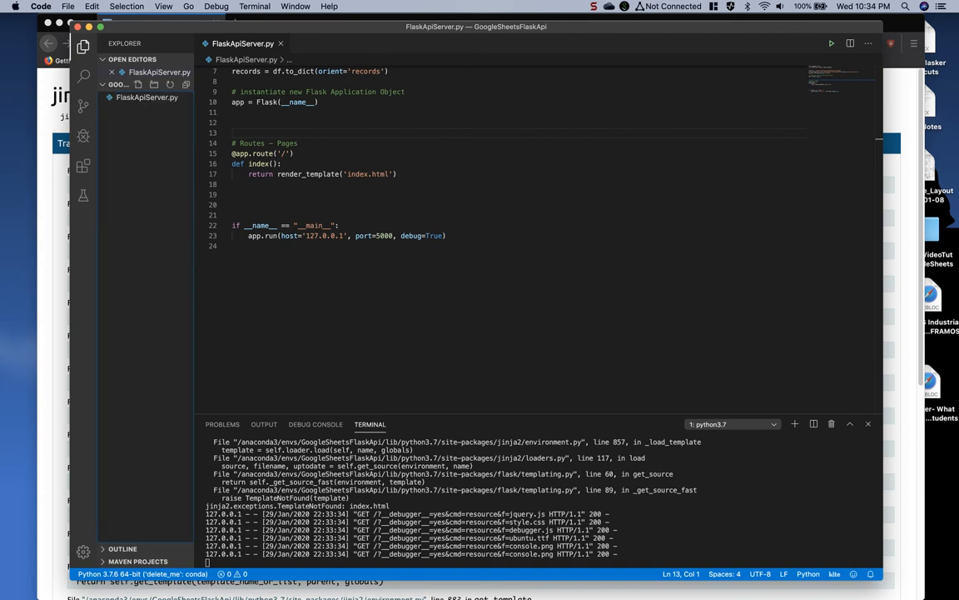
left_click(133, 96)
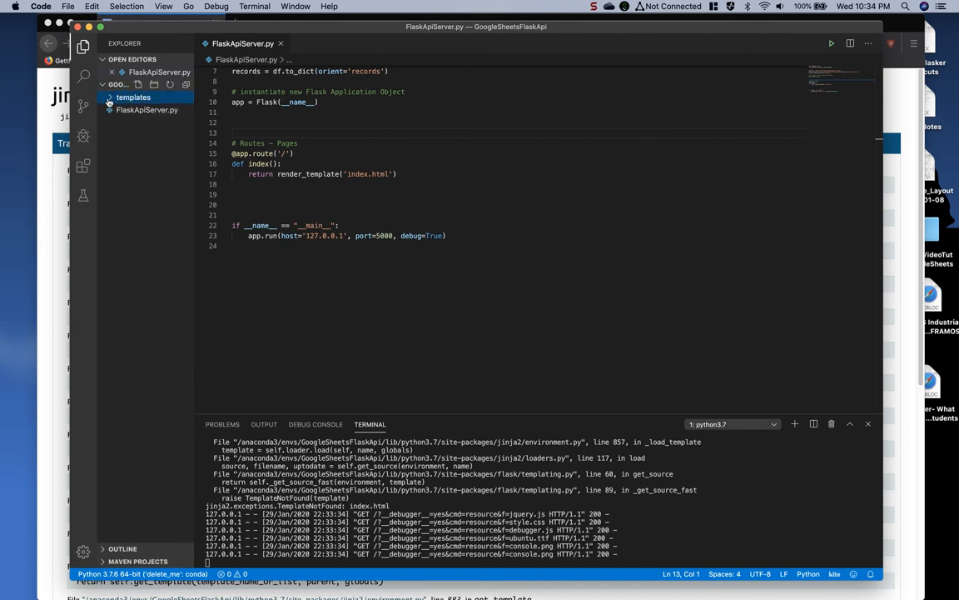
right_click(133, 96)
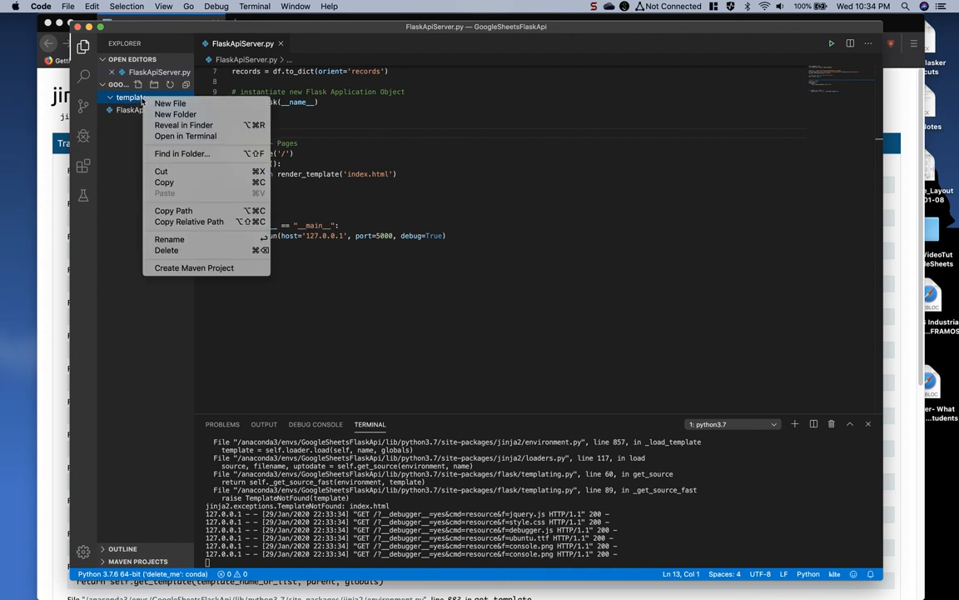
left_click(169, 103)
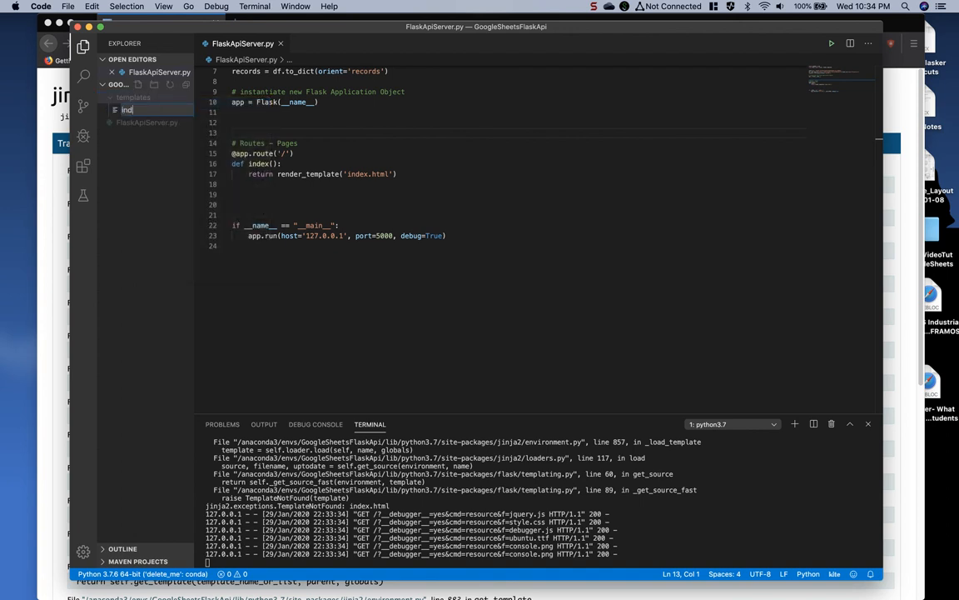
type("index.html")
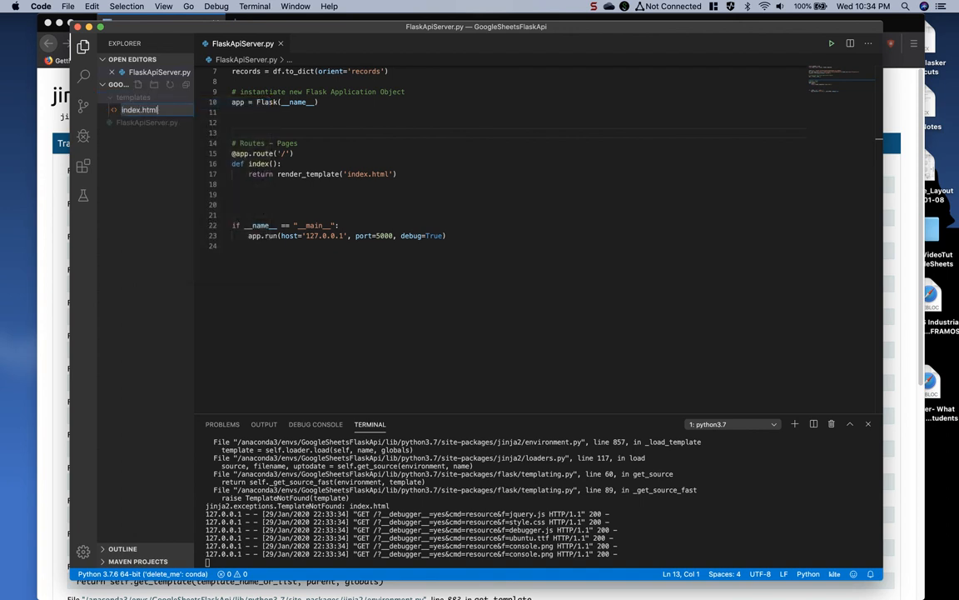
left_click(140, 123)
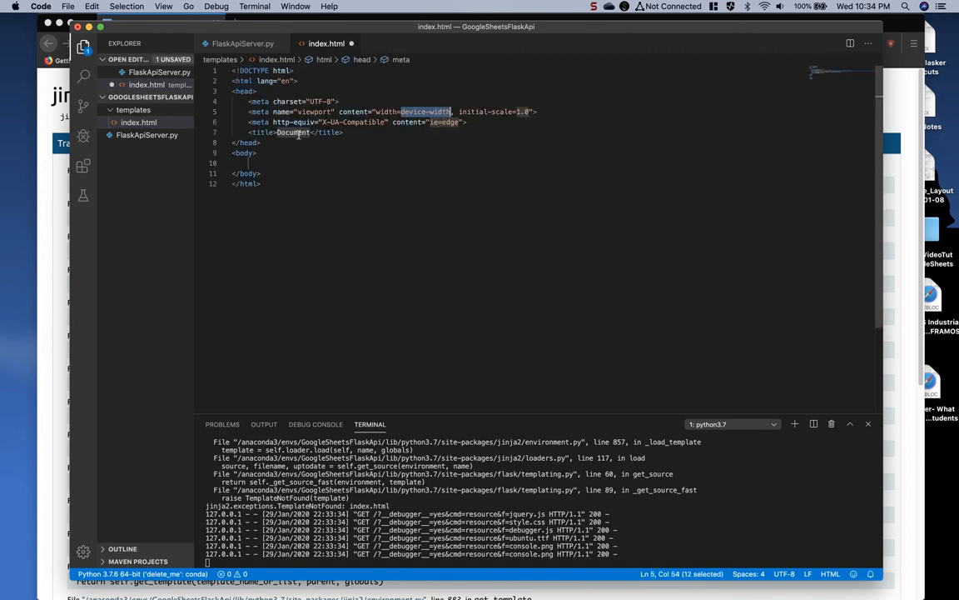
Type 'Flask API' inside the page body and trim its last letters.
left_click(279, 163)
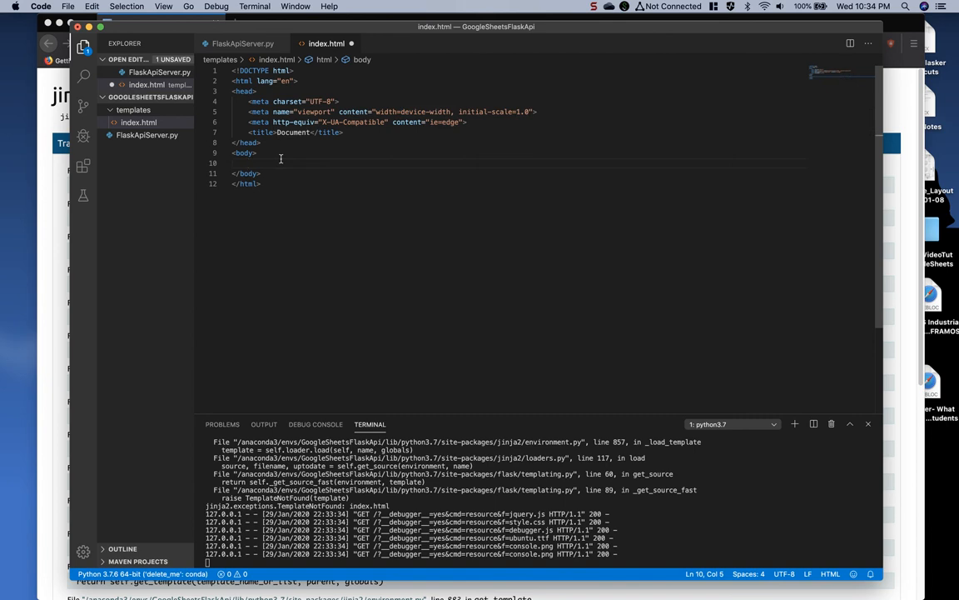
type("Flask API")
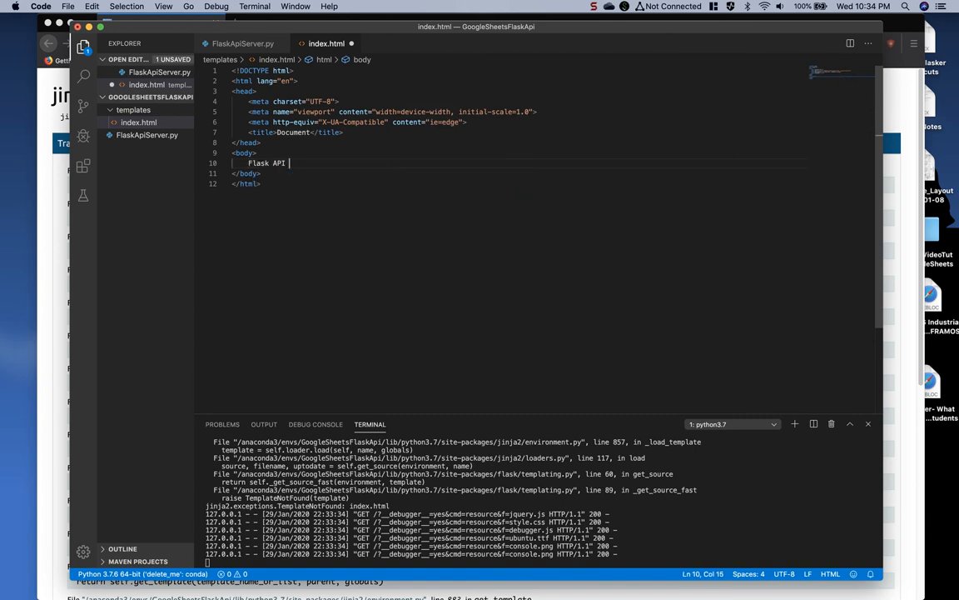
key("Backspace")
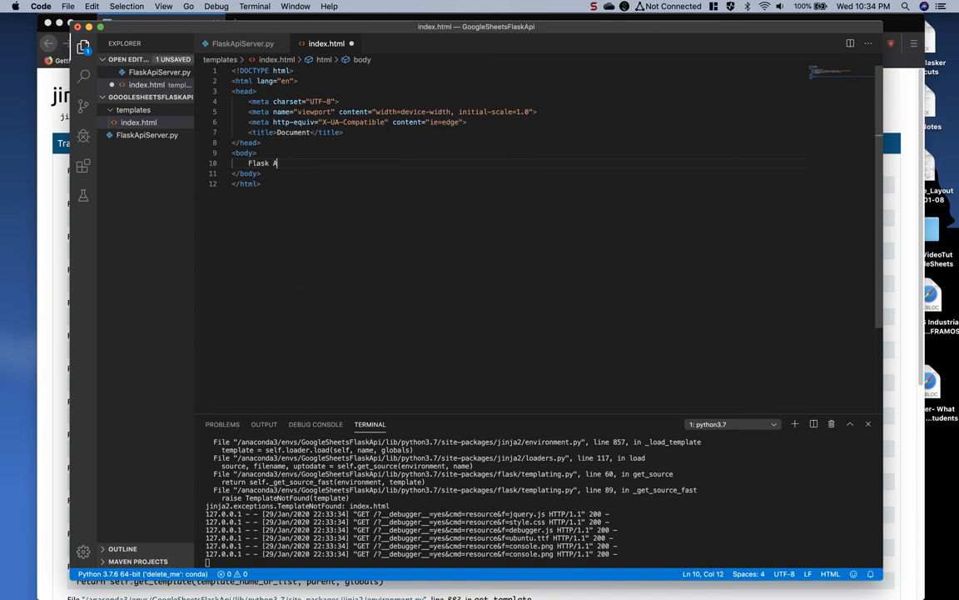